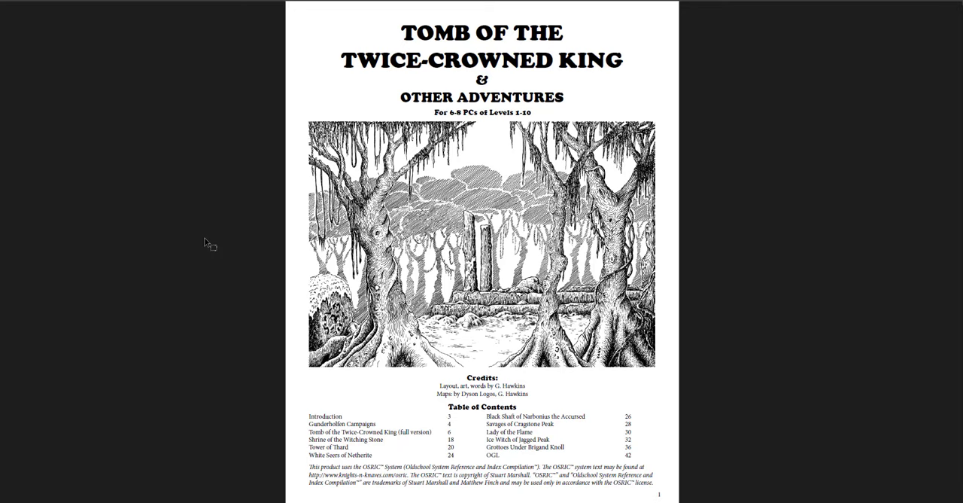
{"action": "scroll", "scroll_direction": "down", "scroll_amount": 3}
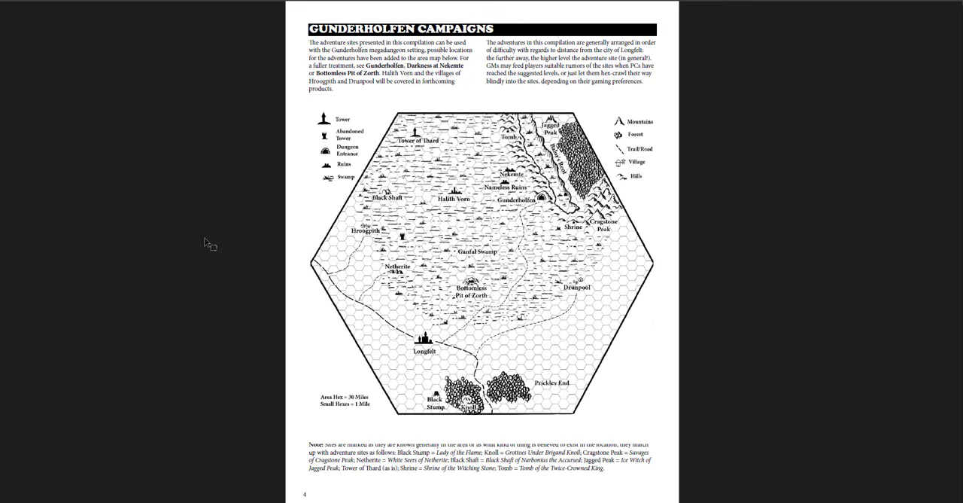
{"action": "mouse_move", "coordinate": [250, 256]}
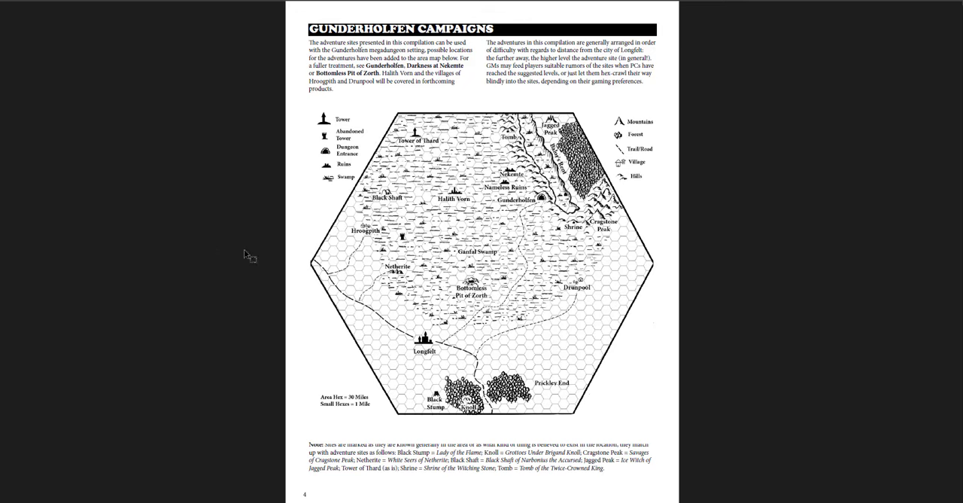
{"action": "mouse_move", "coordinate": [702, 442]}
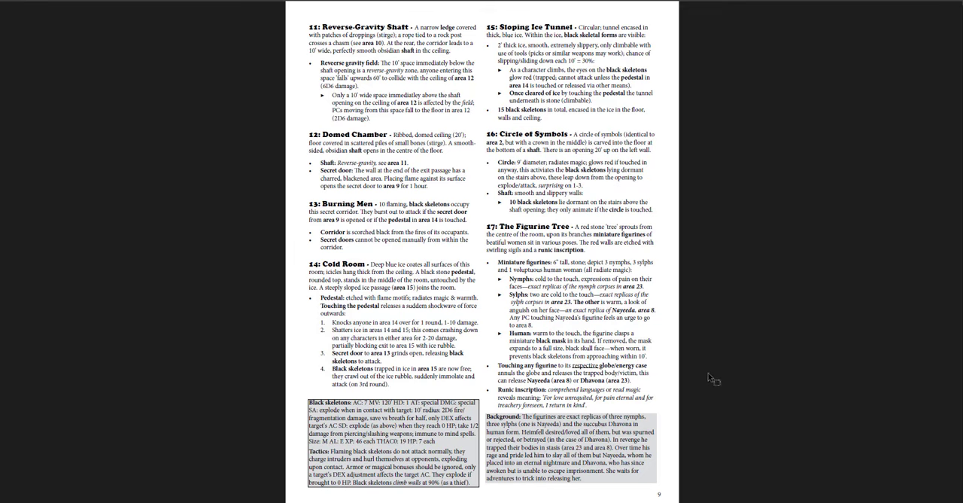
{"action": "scroll", "scroll_direction": "down", "scroll_amount": 3}
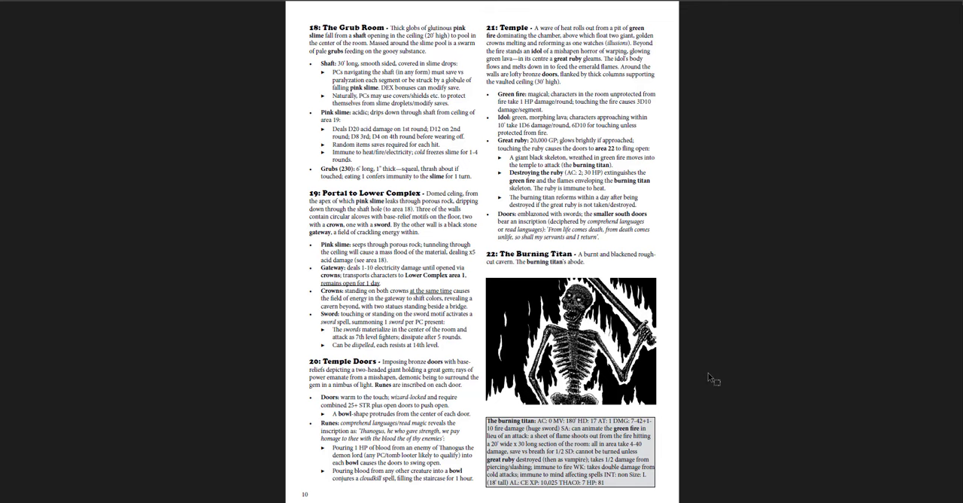
{"action": "scroll", "scroll_direction": "down", "scroll_amount": 3}
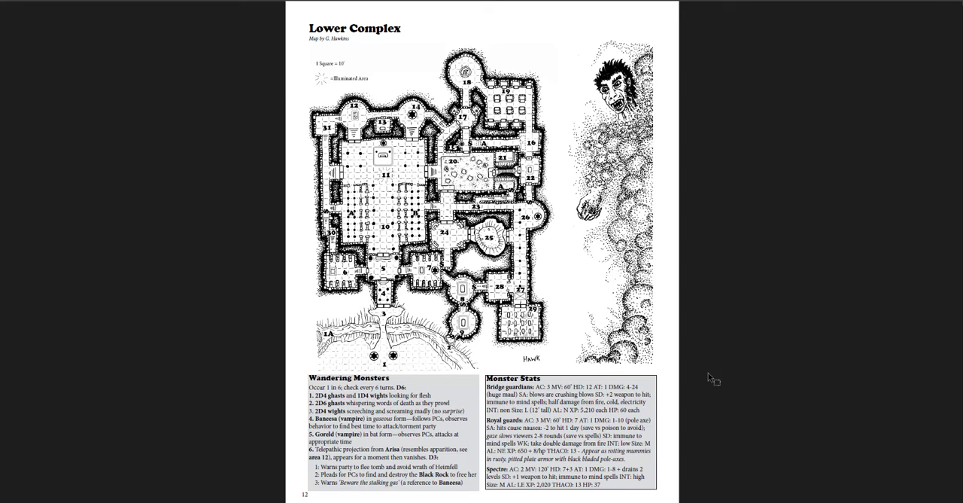
{"action": "scroll", "scroll_direction": "down", "scroll_amount": 3}
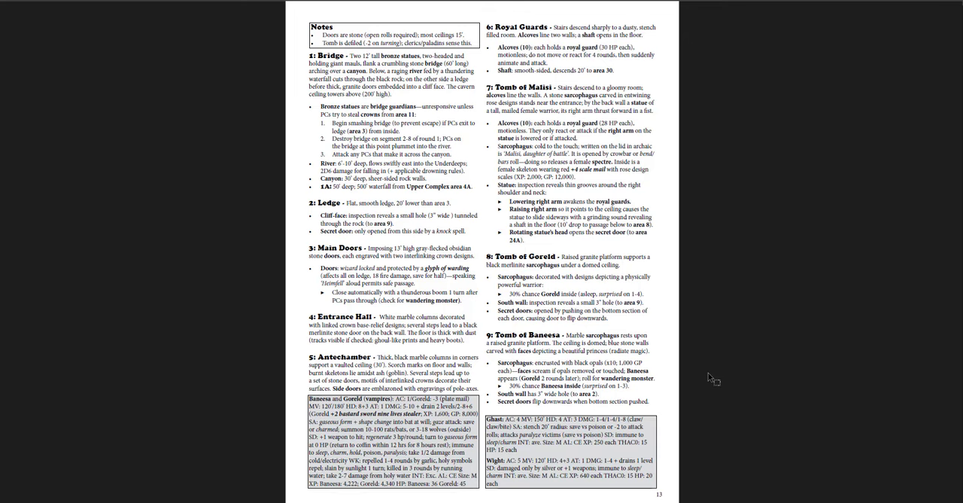
{"action": "scroll", "scroll_direction": "down", "scroll_amount": 3}
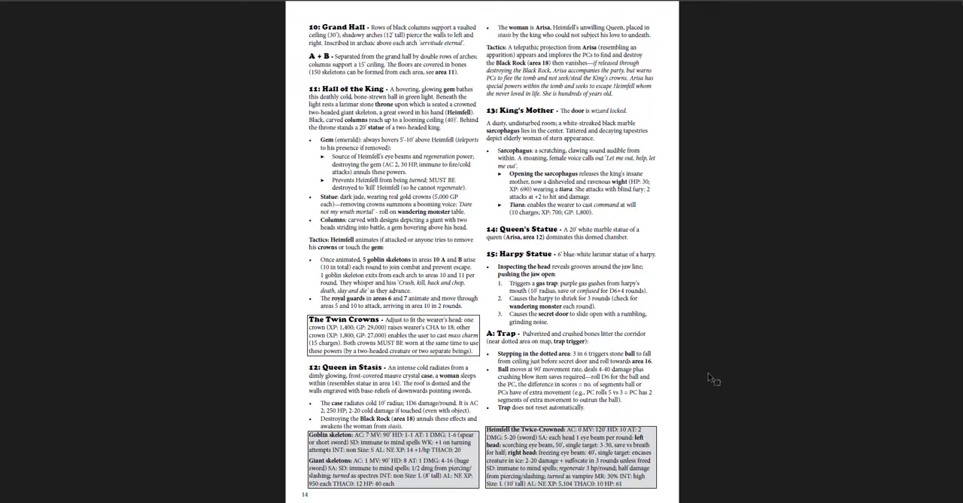
{"action": "scroll", "scroll_direction": "down", "scroll_amount": 3}
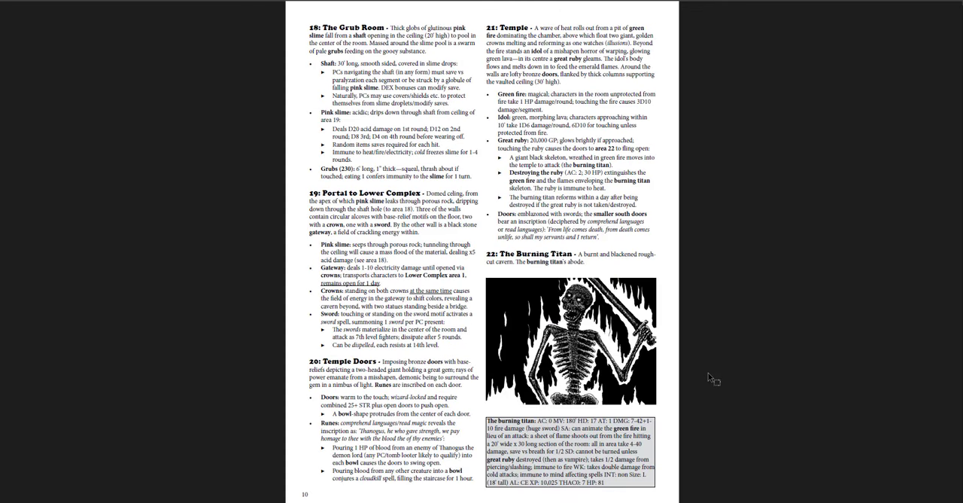
{"action": "scroll", "scroll_direction": "down", "scroll_amount": 3}
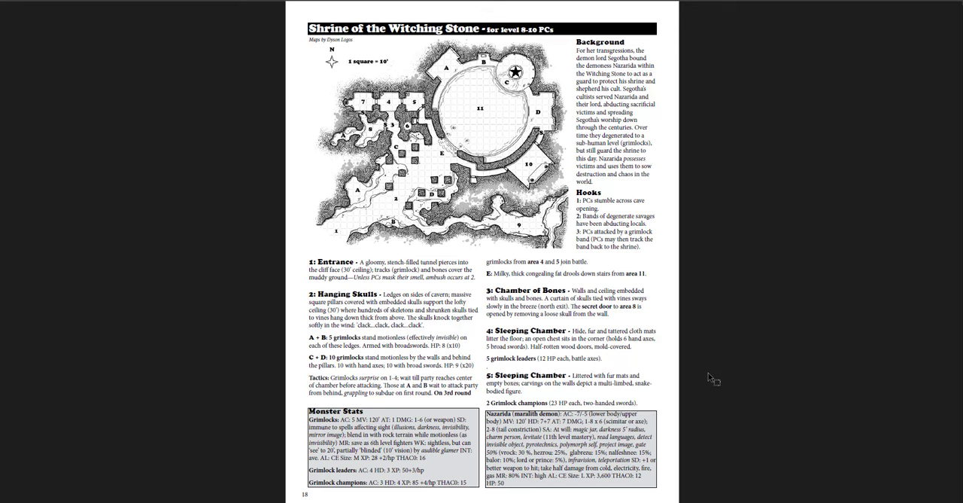
{"action": "scroll", "scroll_direction": "down", "scroll_amount": 3}
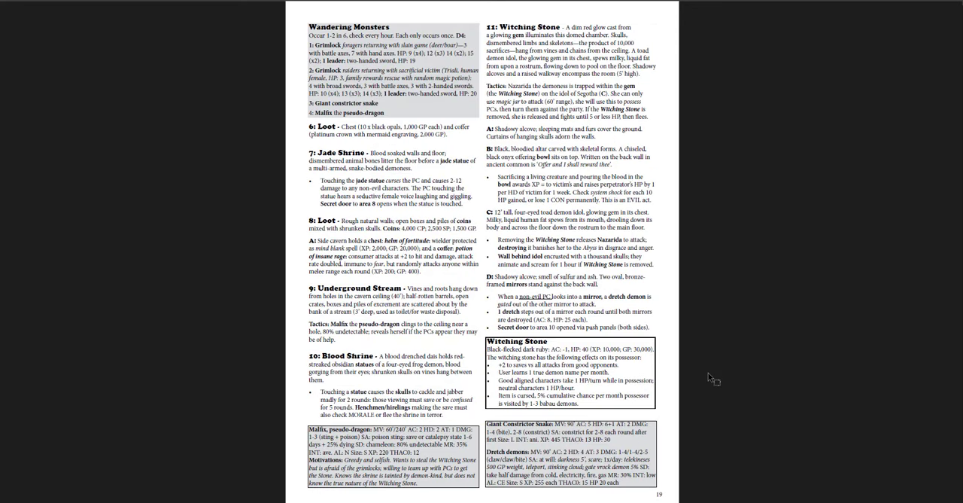
{"action": "scroll", "scroll_direction": "down", "scroll_amount": 3}
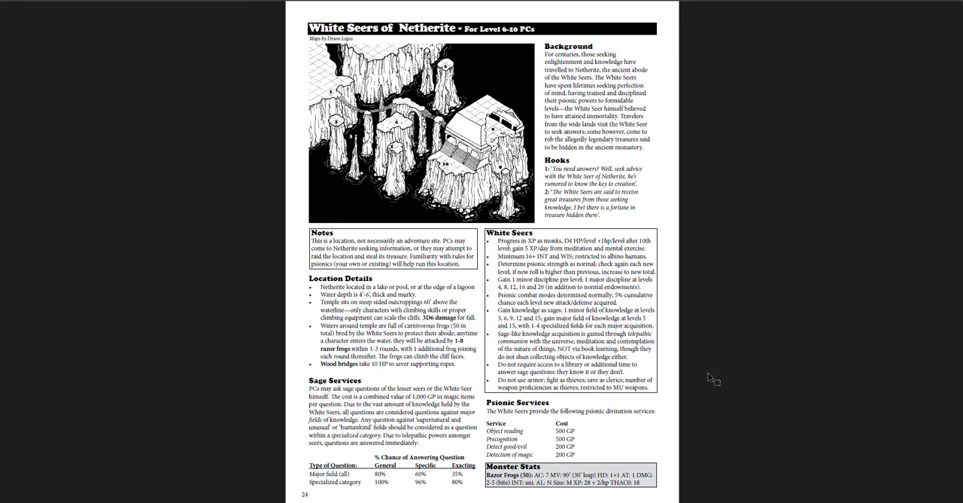
{"action": "scroll", "scroll_direction": "down", "scroll_amount": 3}
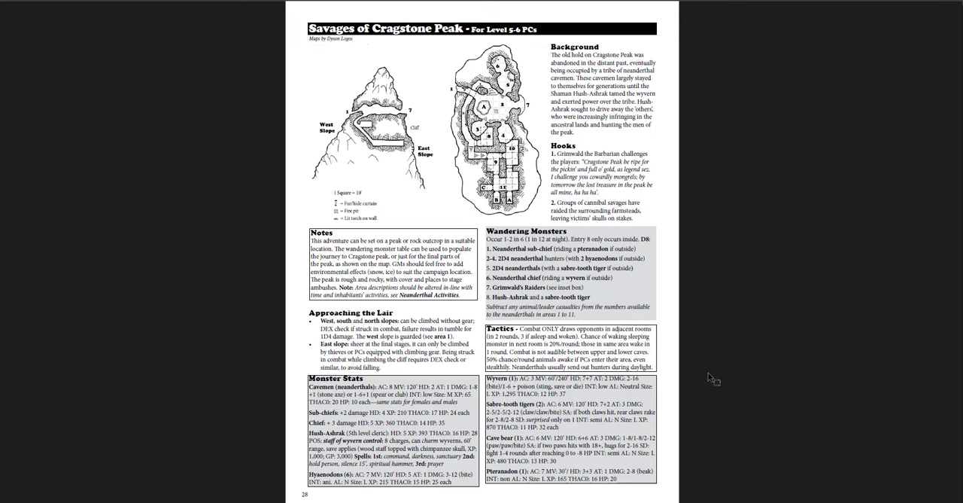
{"action": "scroll", "scroll_direction": "down", "scroll_amount": 3}
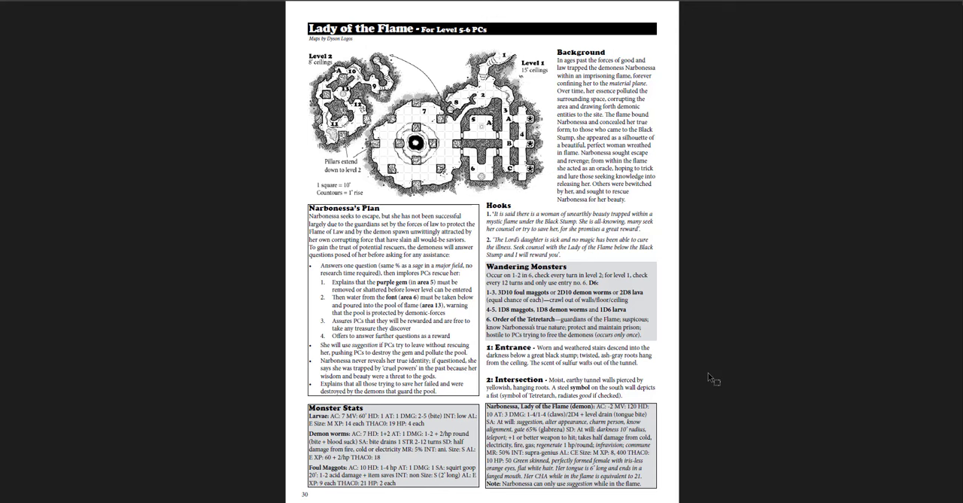
{"action": "scroll", "scroll_direction": "down", "scroll_amount": 3}
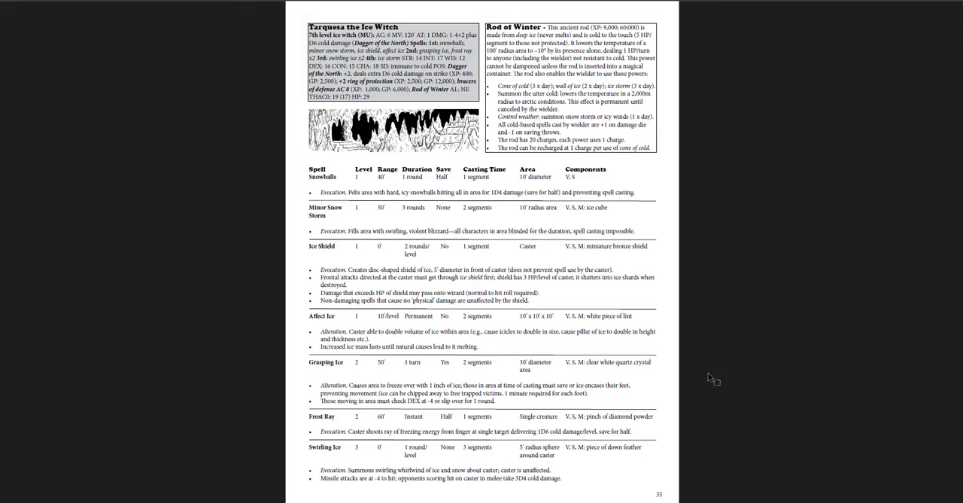
{"action": "scroll", "scroll_direction": "down", "scroll_amount": 3}
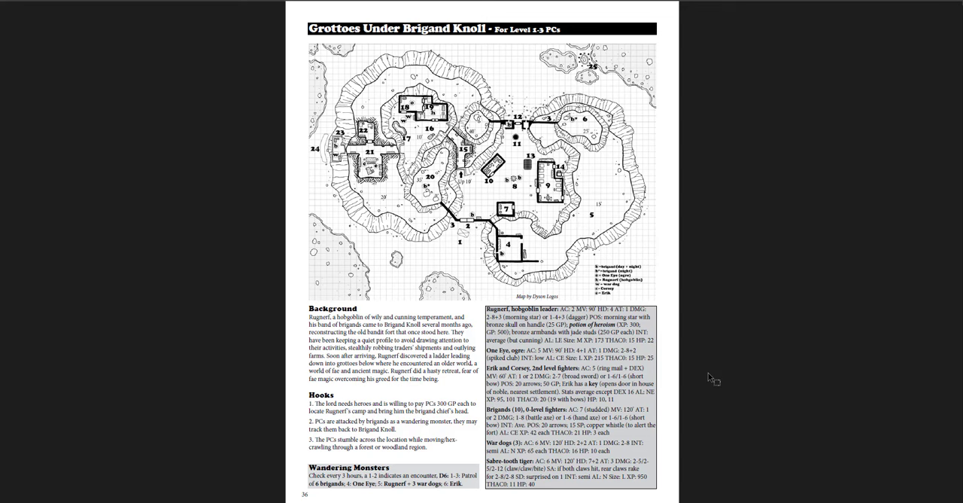
{"action": "scroll", "scroll_direction": "down", "scroll_amount": 3}
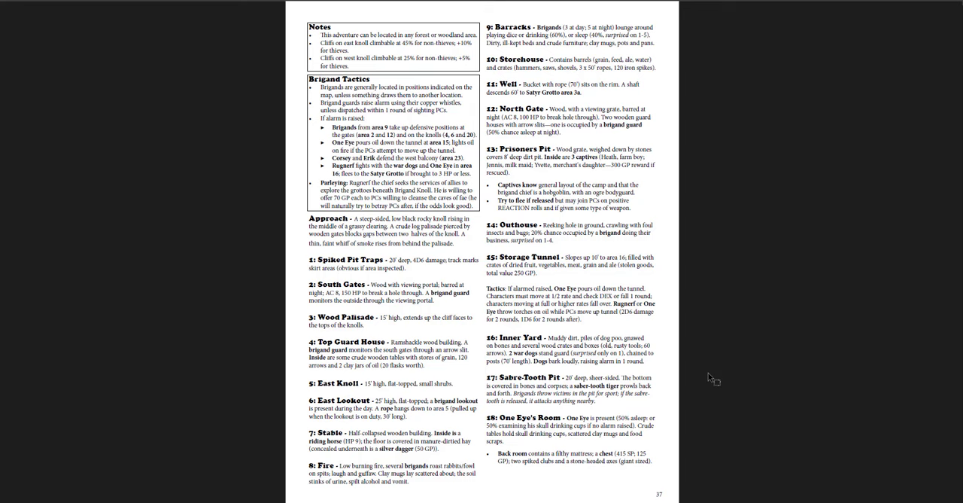
{"action": "scroll", "scroll_direction": "down", "scroll_amount": 3}
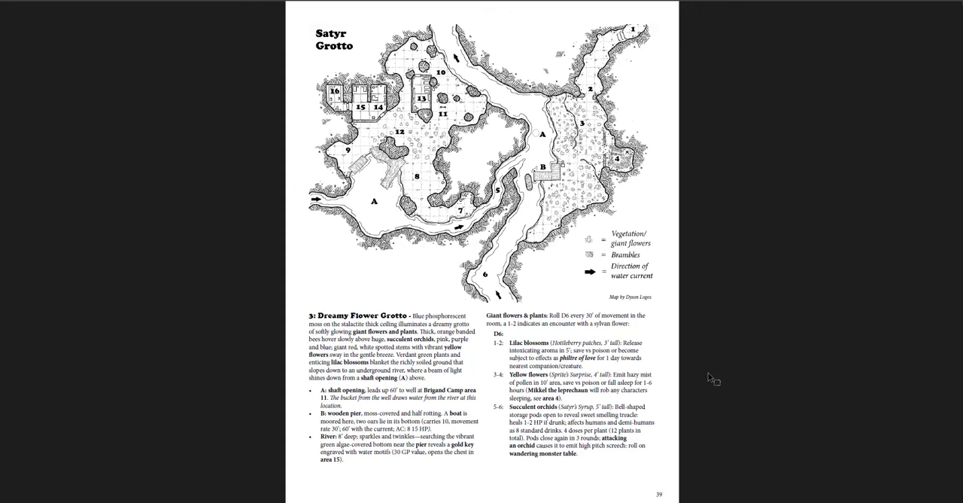
{"action": "scroll", "scroll_direction": "down", "scroll_amount": 3}
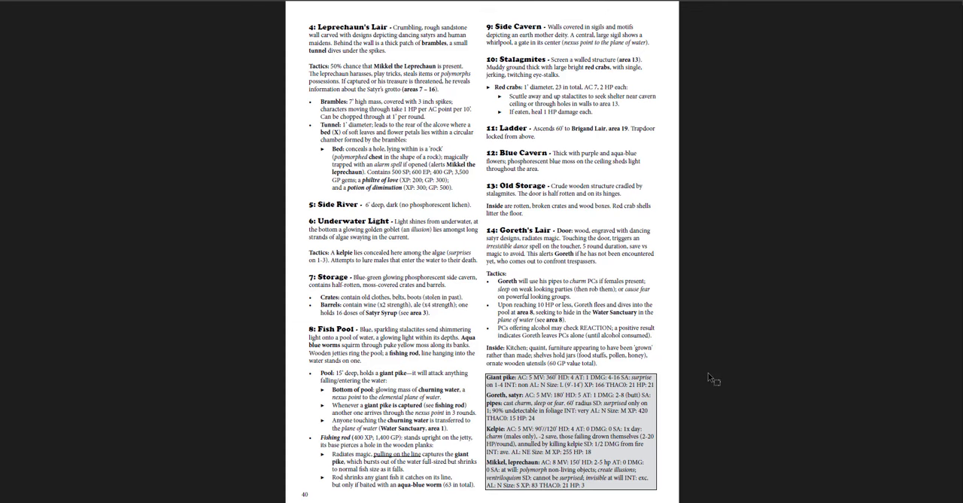
{"action": "scroll", "scroll_direction": "down", "scroll_amount": 3}
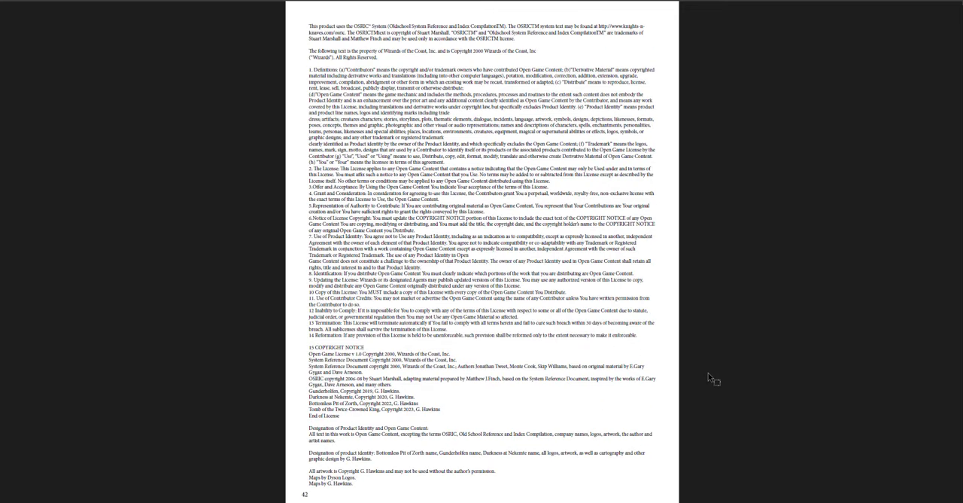
{"action": "scroll", "scroll_direction": "up", "scroll_amount": 3}
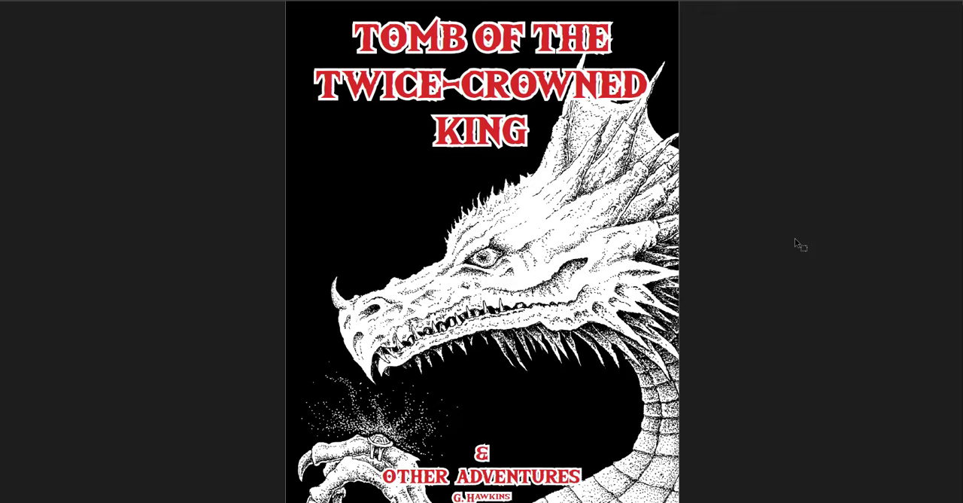
{"action": "mouse_move", "coordinate": [769, 294]}
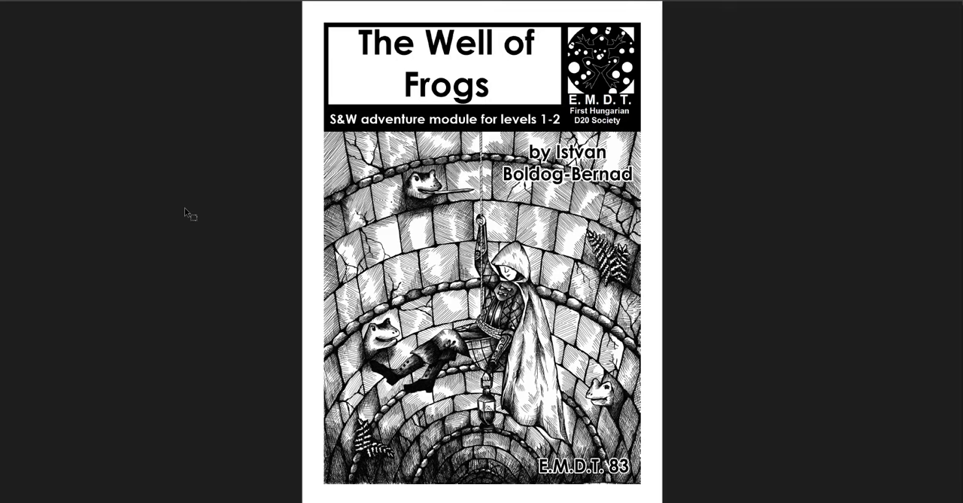
{"action": "scroll", "scroll_direction": "down", "scroll_amount": 3}
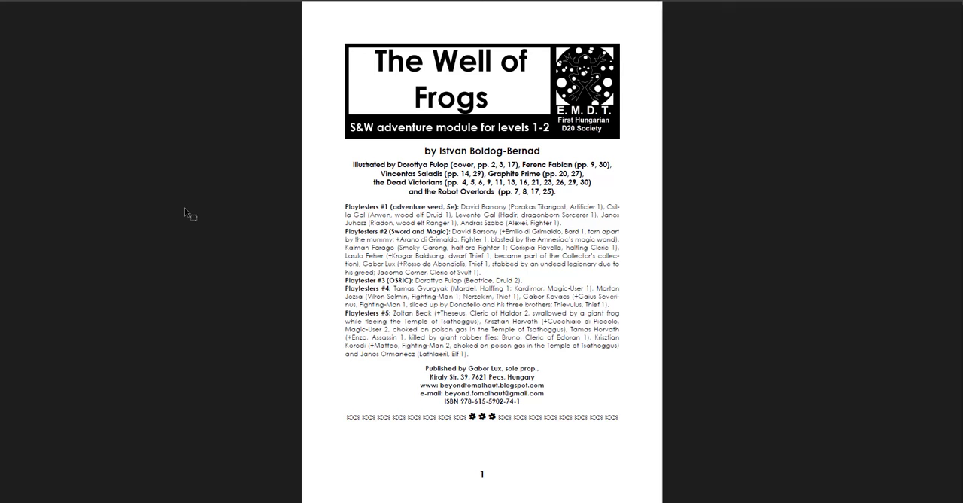
{"action": "scroll", "scroll_direction": "down", "scroll_amount": 3}
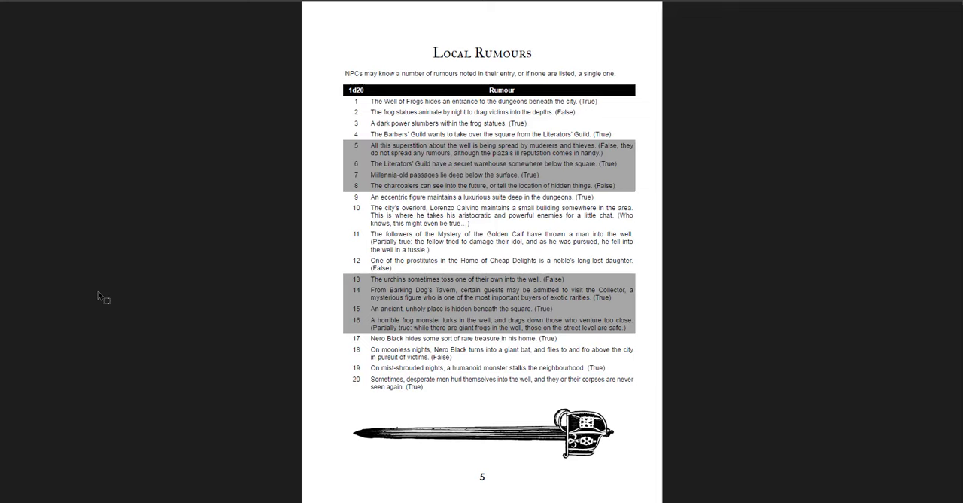
{"action": "scroll", "scroll_direction": "down", "scroll_amount": 3}
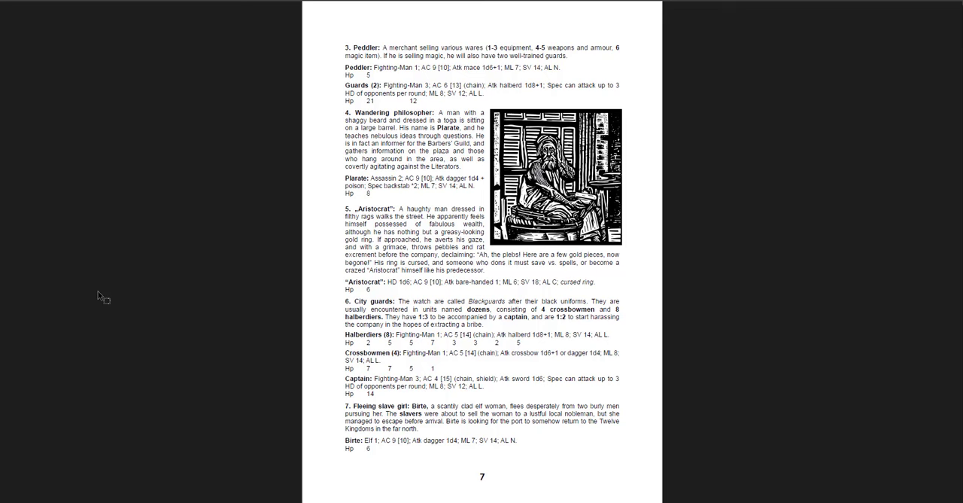
{"action": "scroll", "scroll_direction": "down", "scroll_amount": 3}
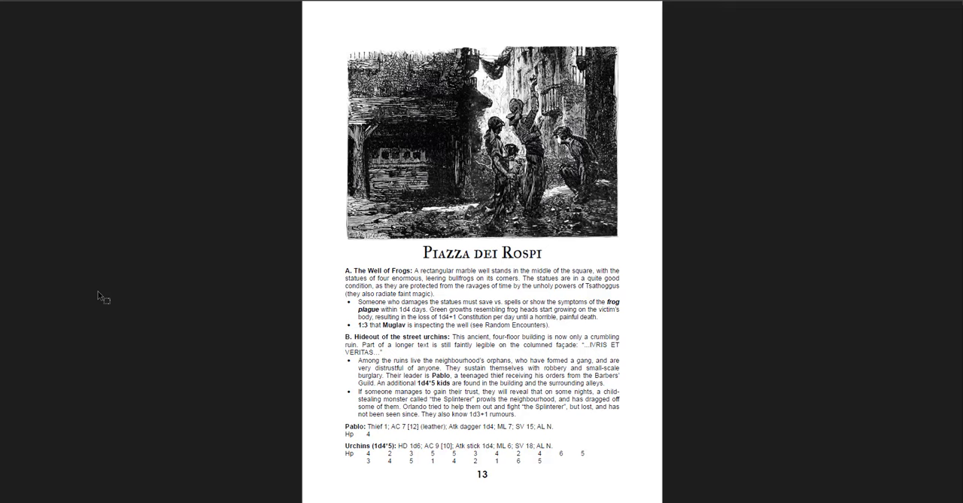
{"action": "scroll", "scroll_direction": "down", "scroll_amount": 3}
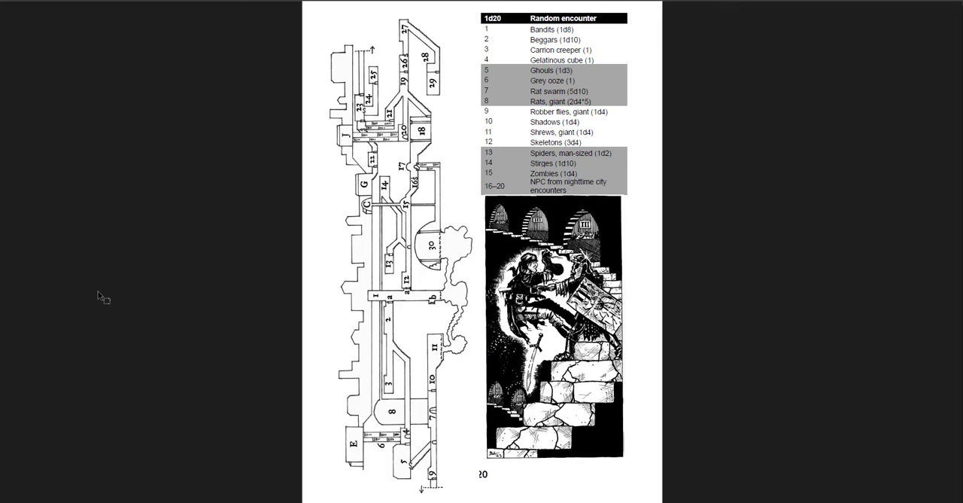
{"action": "scroll", "scroll_direction": "down", "scroll_amount": 3}
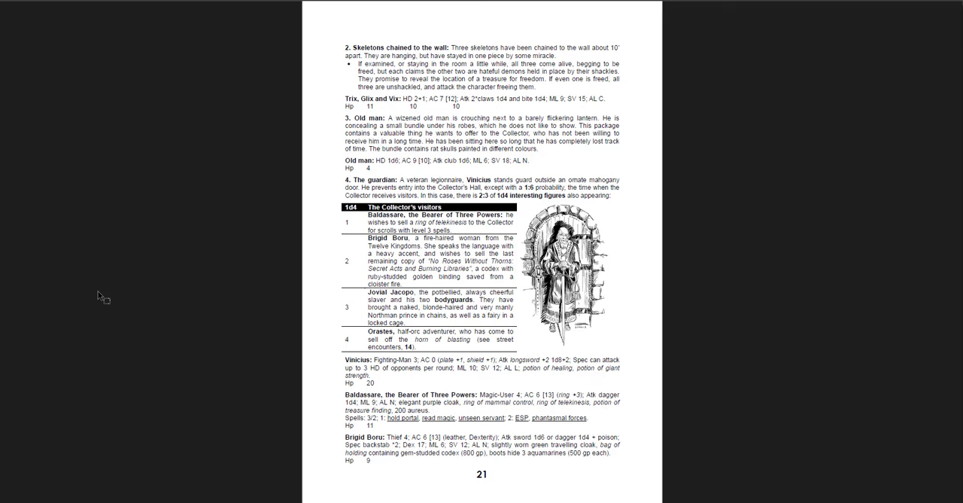
{"action": "scroll", "scroll_direction": "down", "scroll_amount": 3}
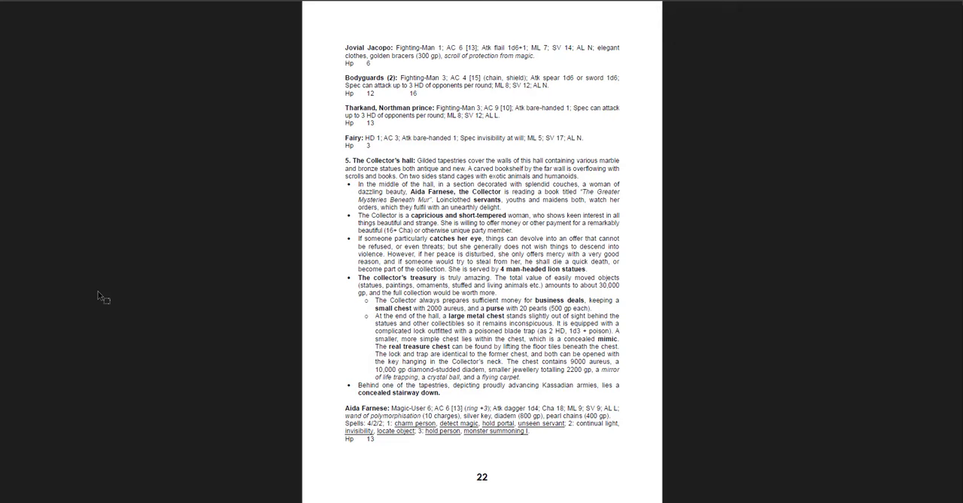
{"action": "scroll", "scroll_direction": "down", "scroll_amount": 3}
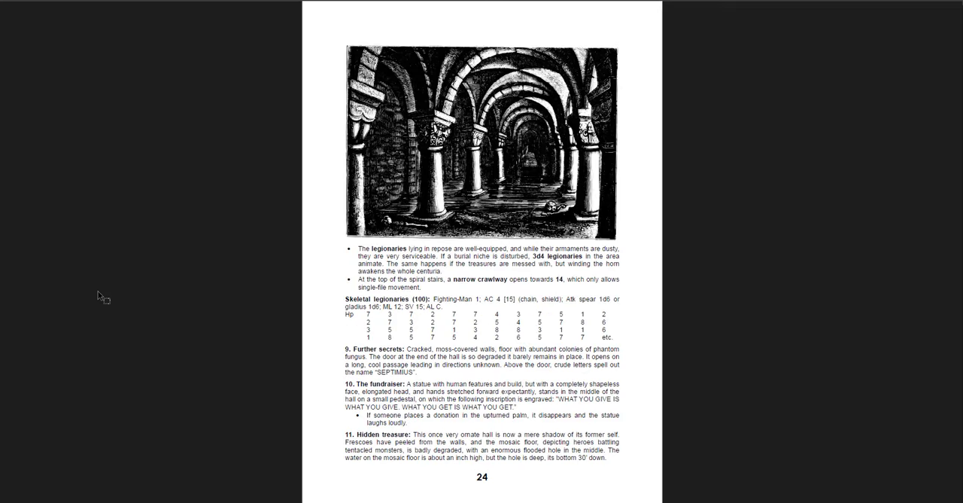
{"action": "scroll", "scroll_direction": "down", "scroll_amount": 3}
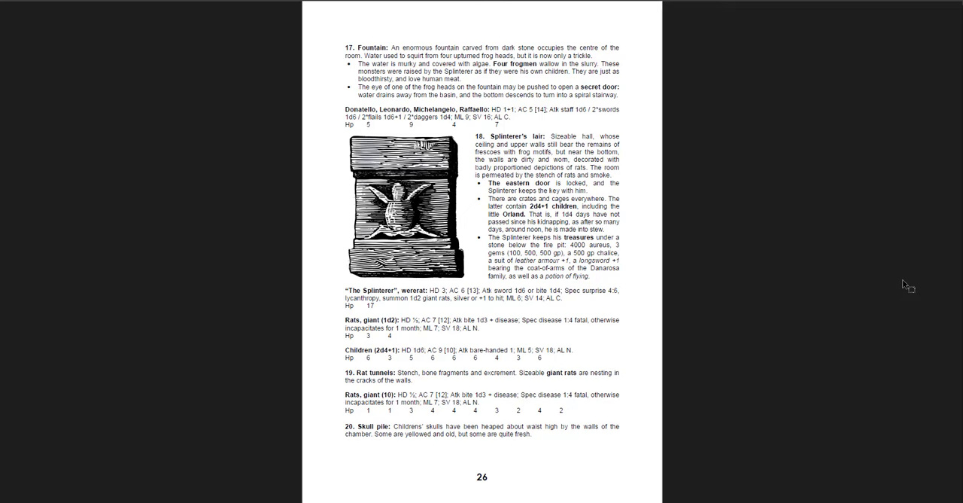
{"action": "scroll", "scroll_direction": "down", "scroll_amount": 3}
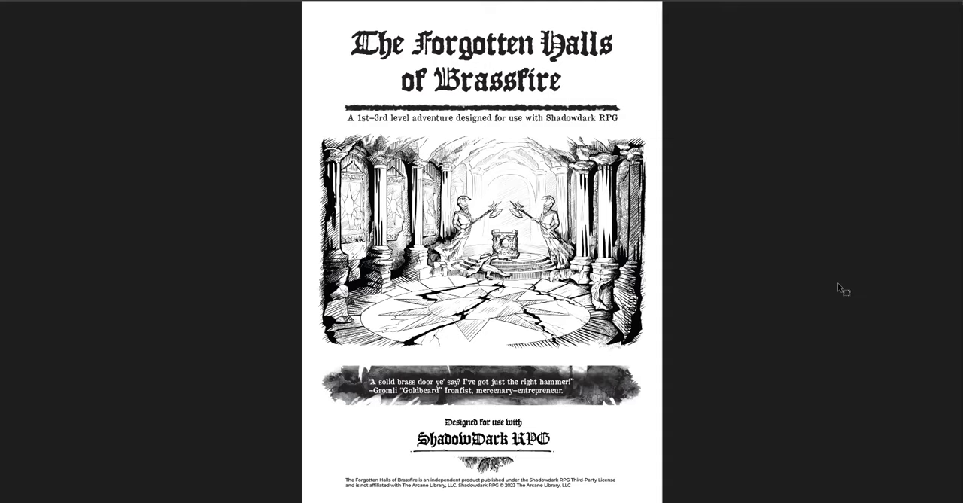
{"action": "scroll", "scroll_direction": "down", "scroll_amount": 3}
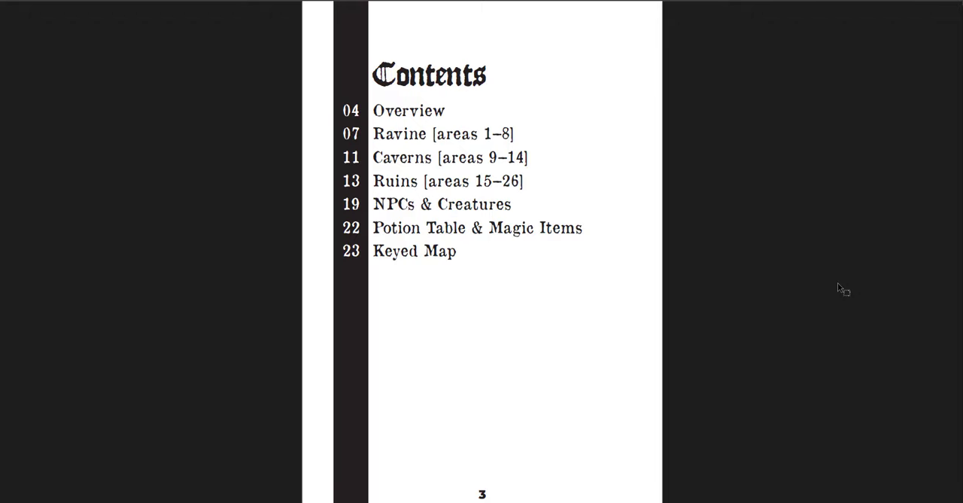
{"action": "scroll", "scroll_direction": "down", "scroll_amount": 3}
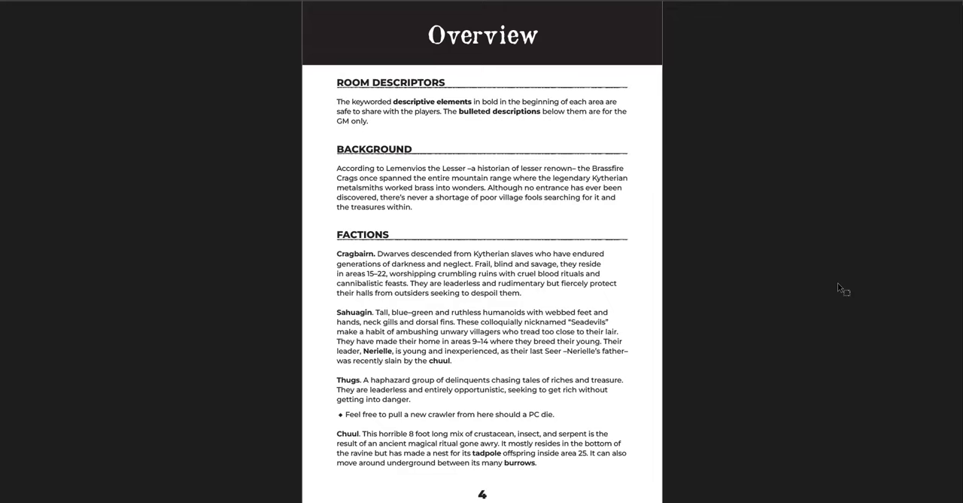
{"action": "scroll", "scroll_direction": "down", "scroll_amount": 3}
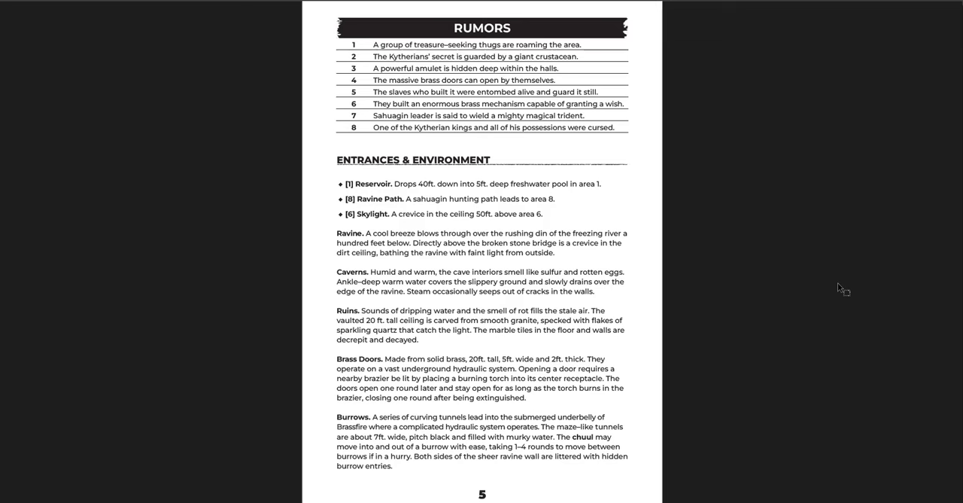
{"action": "scroll", "scroll_direction": "down", "scroll_amount": 3}
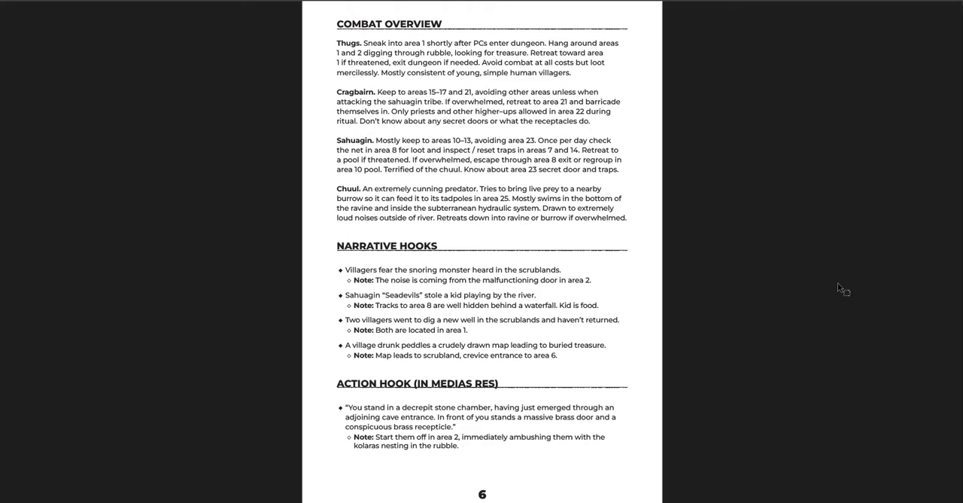
{"action": "scroll", "scroll_direction": "down", "scroll_amount": 3}
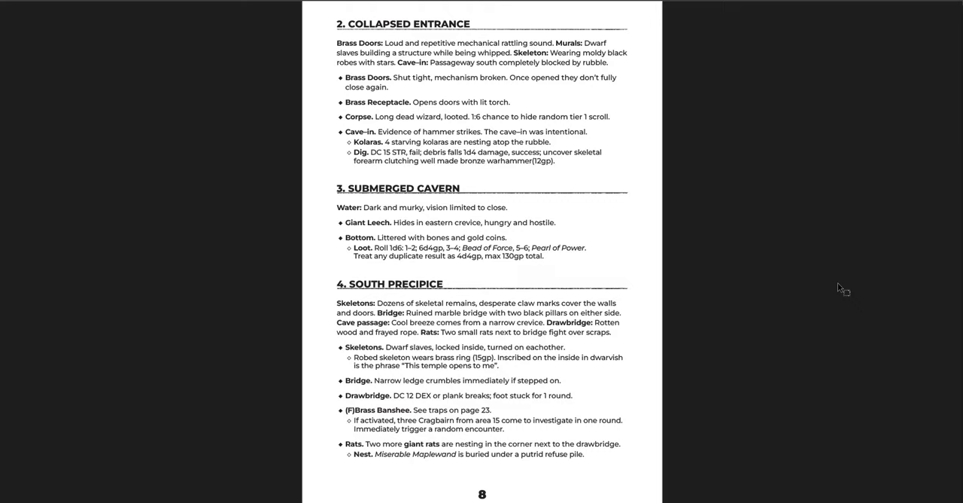
{"action": "scroll", "scroll_direction": "down", "scroll_amount": 3}
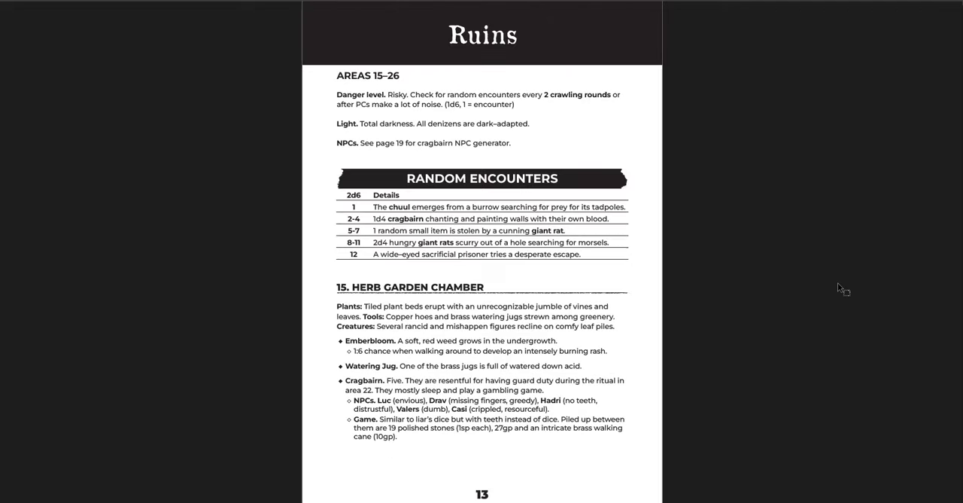
{"action": "scroll", "scroll_direction": "down", "scroll_amount": 3}
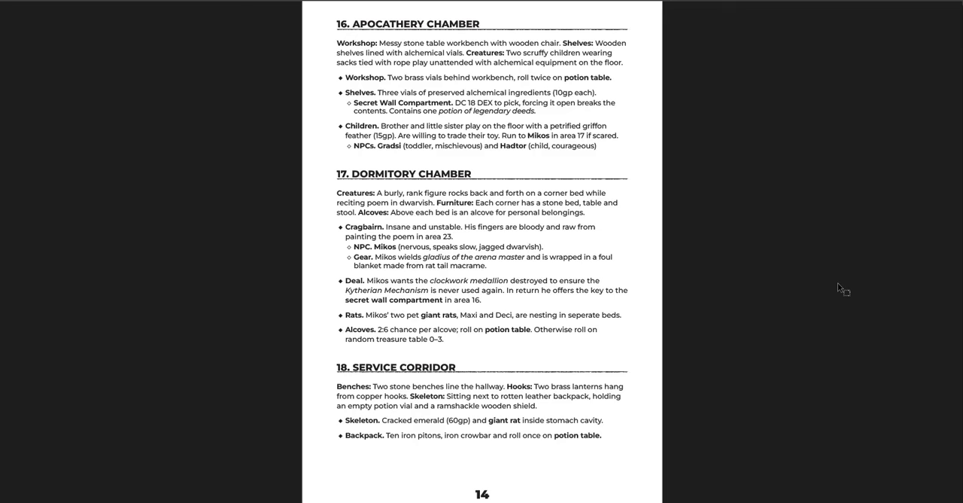
{"action": "scroll", "scroll_direction": "down", "scroll_amount": 3}
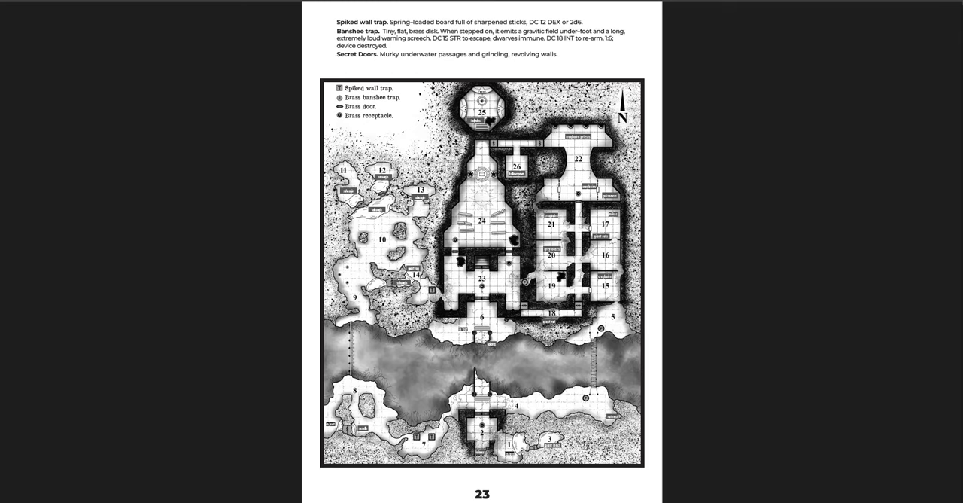
{"action": "scroll", "scroll_direction": "up", "scroll_amount": 3}
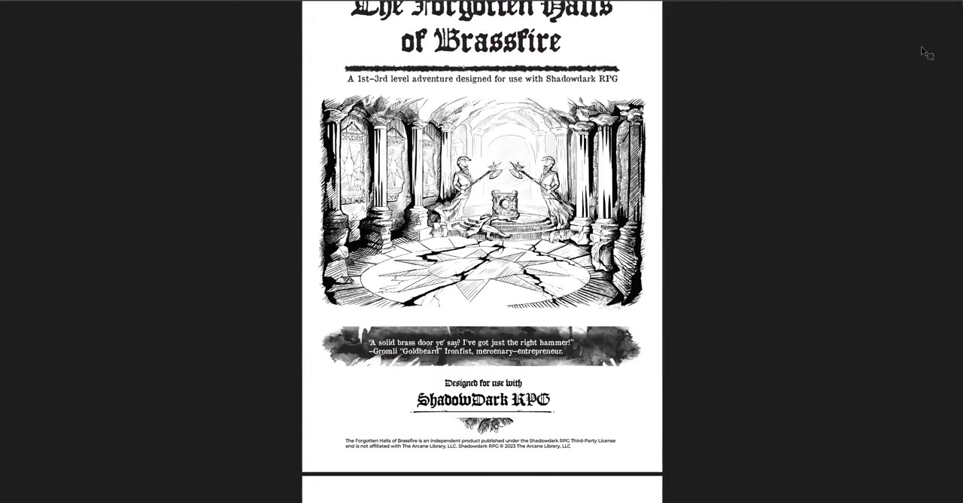
{"action": "scroll", "scroll_direction": "down", "scroll_amount": 3}
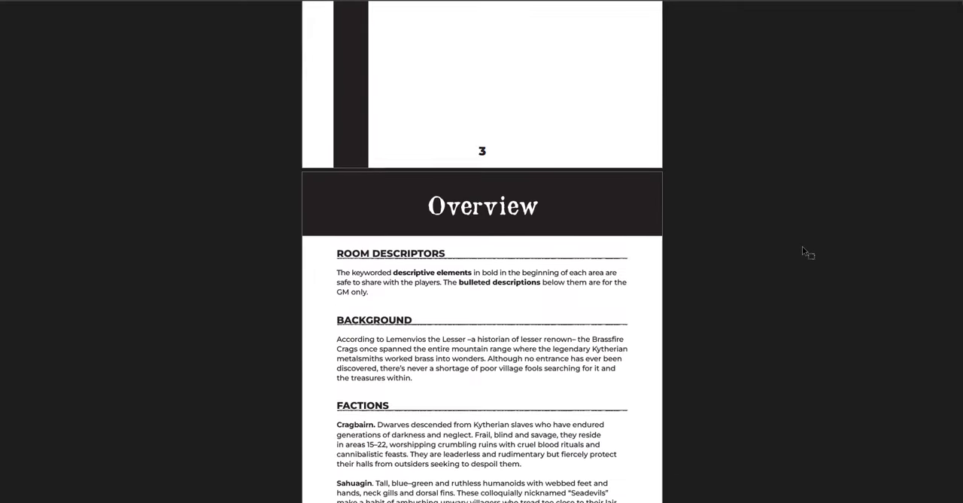
{"action": "scroll", "scroll_direction": "down", "scroll_amount": 3}
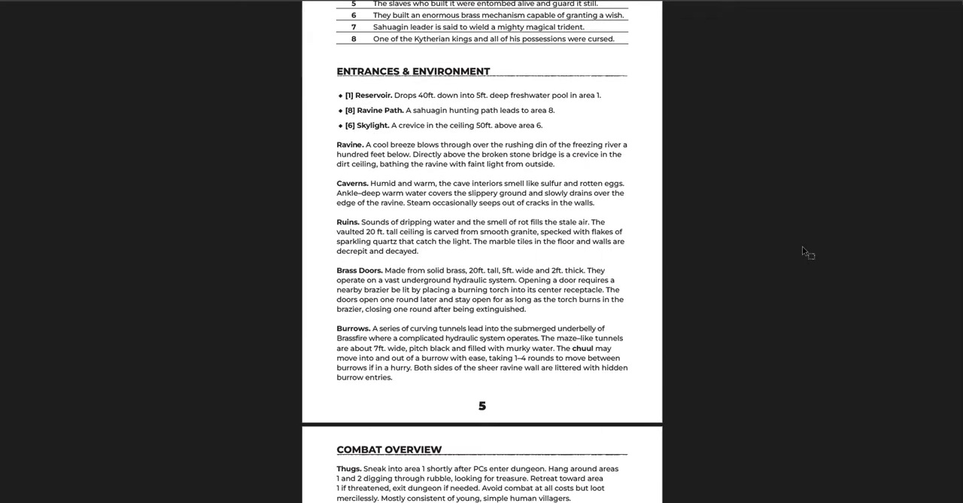
{"action": "scroll", "scroll_direction": "down", "scroll_amount": 3}
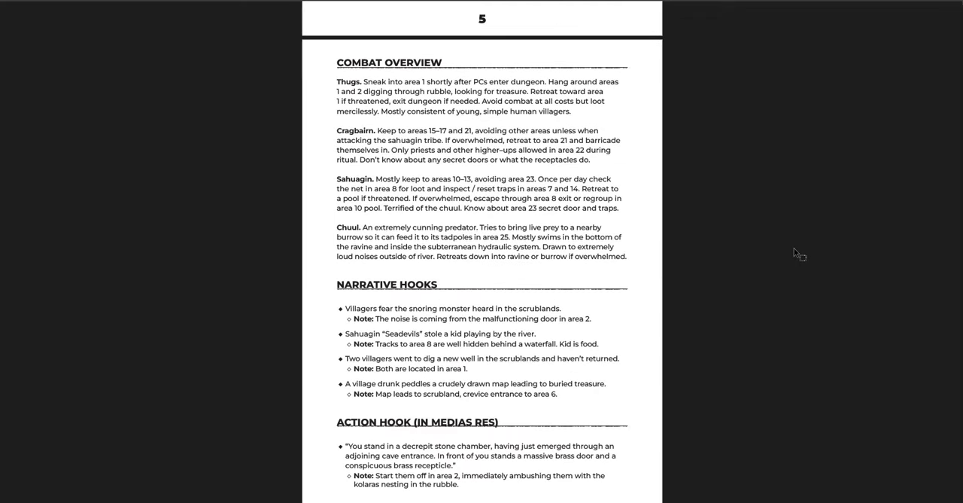
{"action": "scroll", "scroll_direction": "up", "scroll_amount": 3}
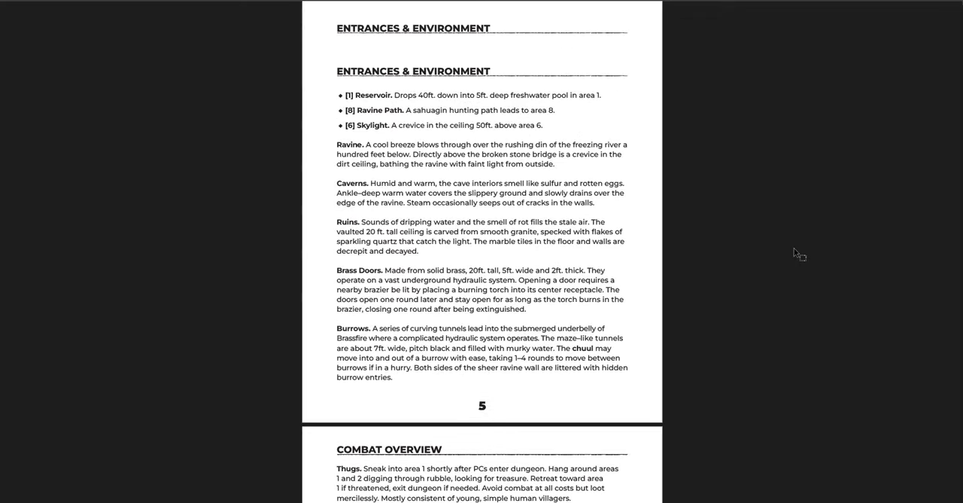
{"action": "scroll", "scroll_direction": "up", "scroll_amount": 3}
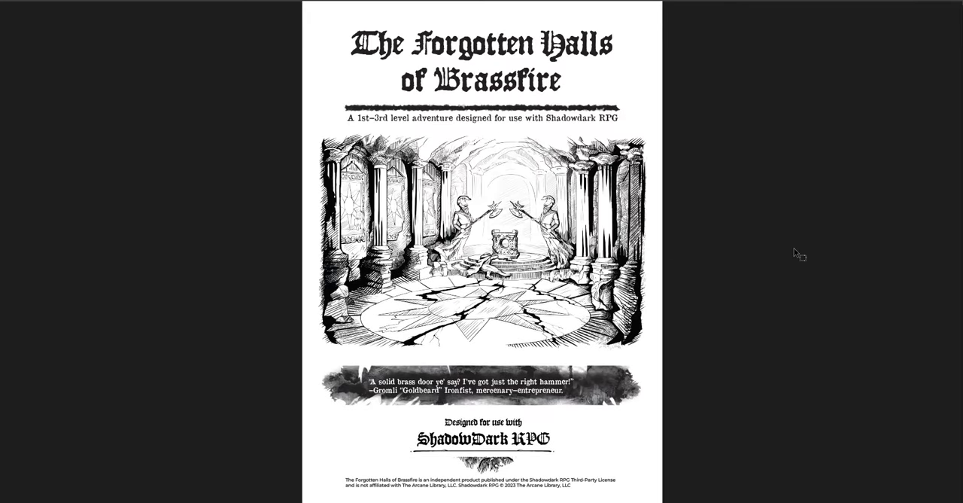